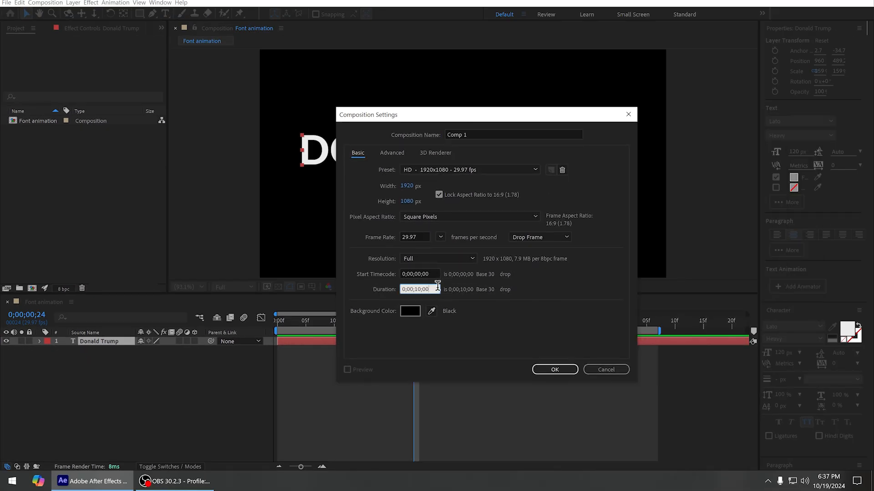
Set the composition duration to 5 seconds and confirm the 1920×1080 Comp 1.
text(5.)
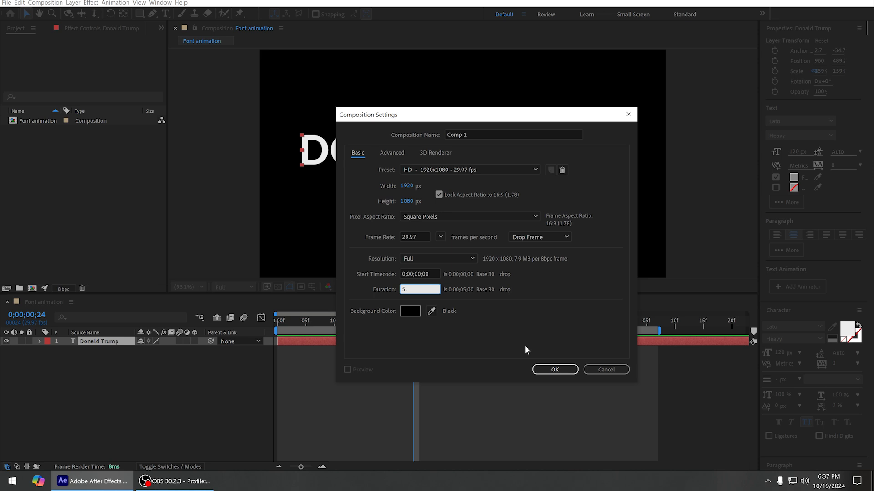
click(554, 370)
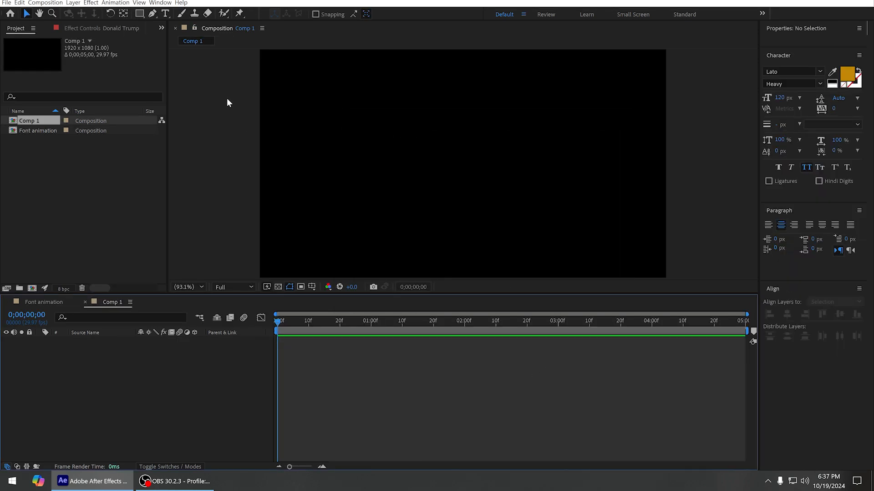
Add a centre-aligned 'THIS IS IT' text layer and commit it.
click(162, 14)
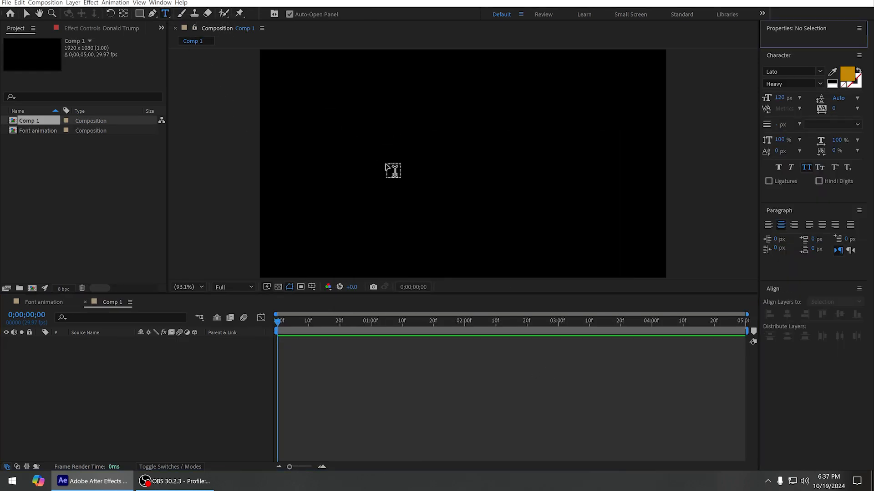
text(THIS IS IT)
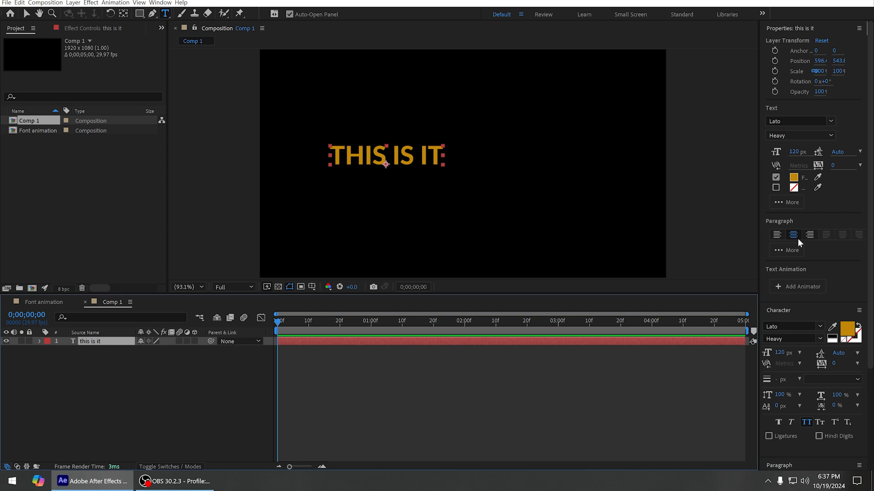
mouse_move(798, 244)
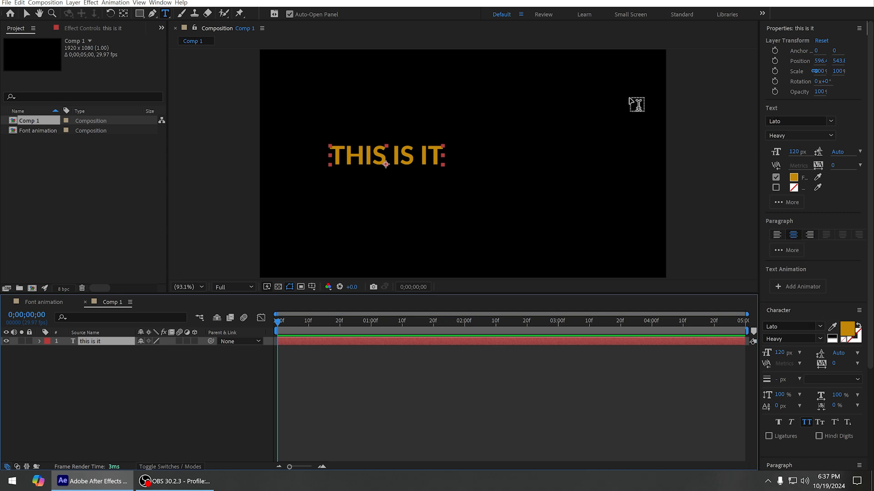
click(155, 3)
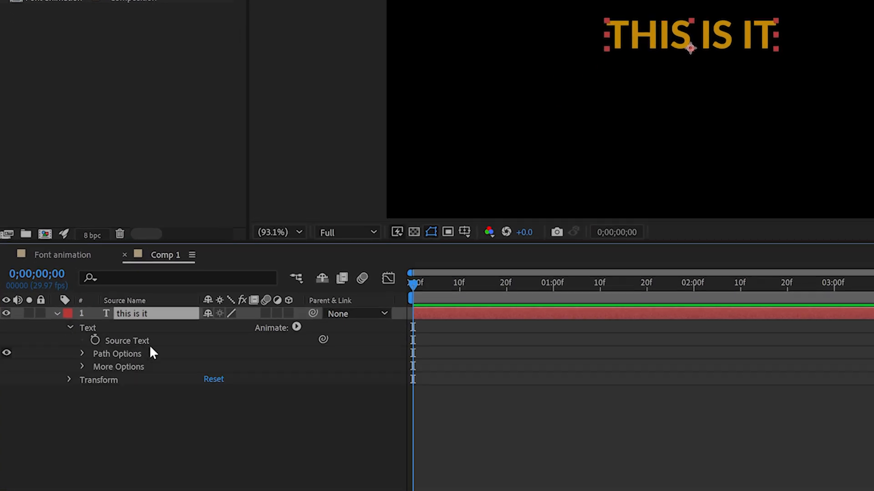
mouse_move(137, 348)
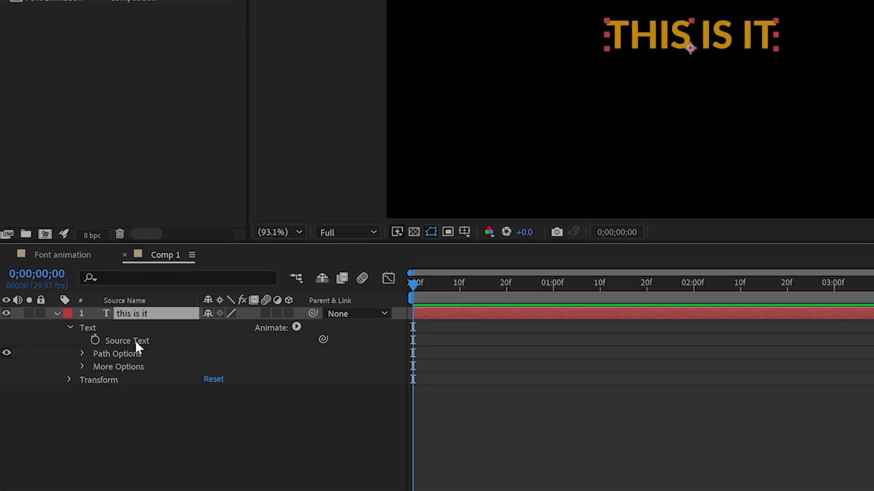
mouse_move(94, 343)
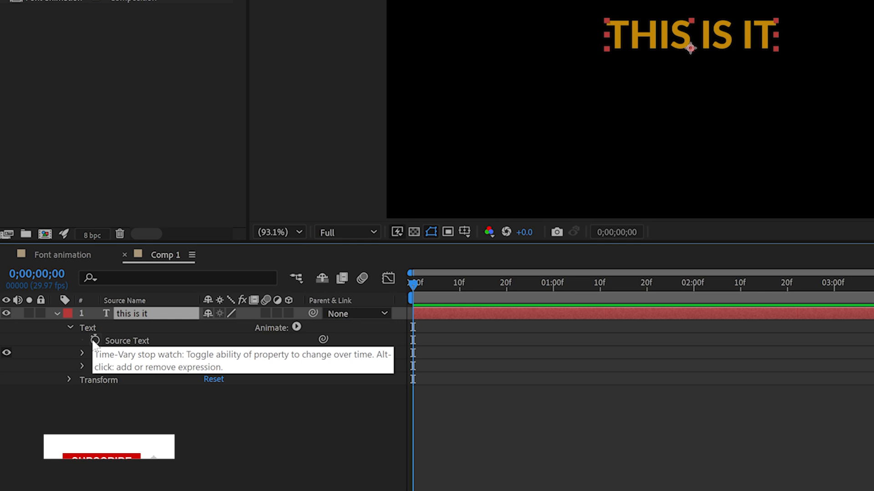
Keyframe Source Text at frame 0 and move ahead ten frames.
click(99, 461)
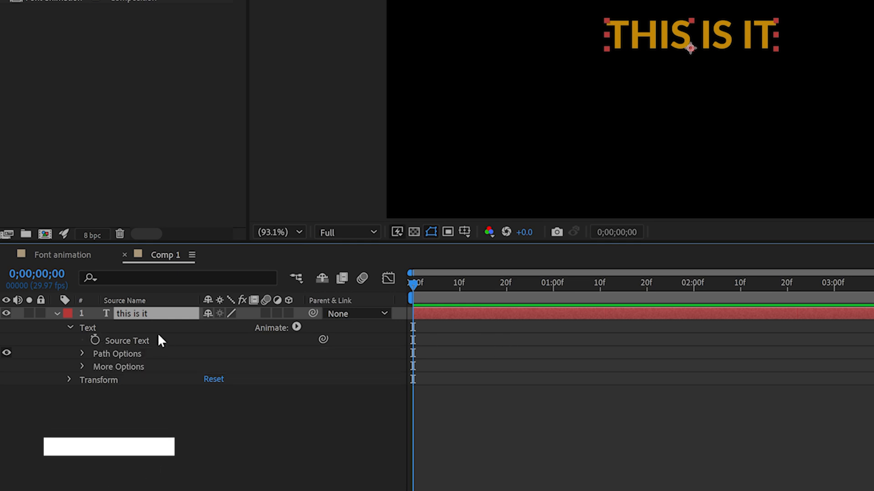
click(94, 341)
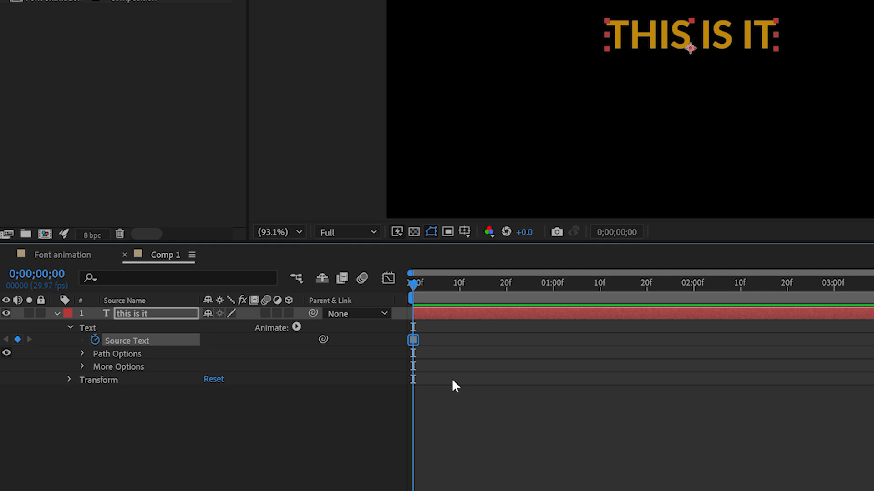
mouse_move(420, 349)
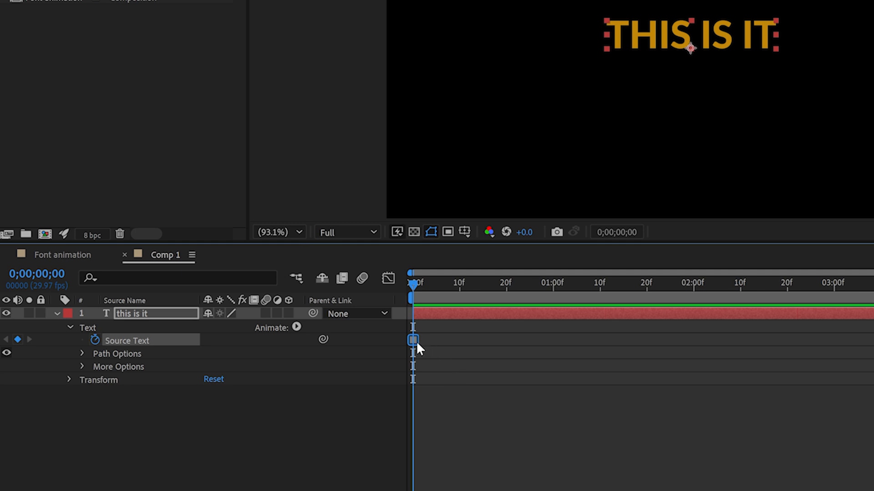
key(Shift+PageDown)
text(DO)
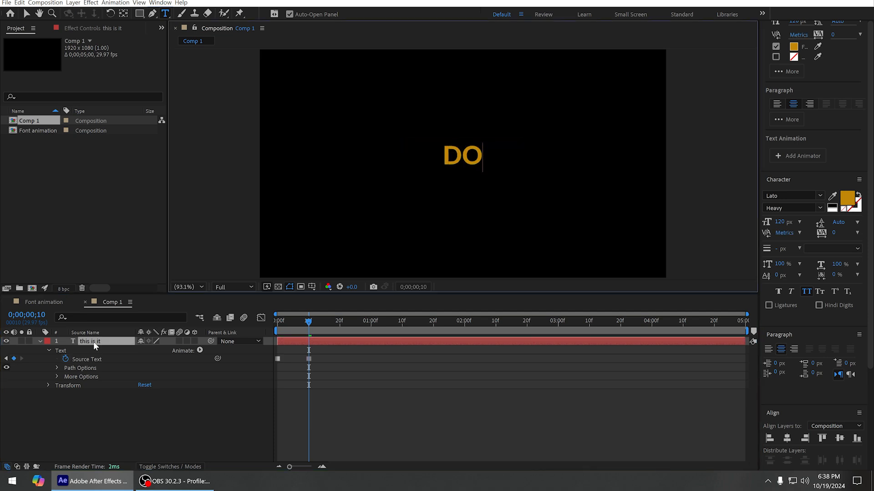
Retype the text as the new name at frame 10 and step ahead in ten-frame jumps.
text(NALD T)
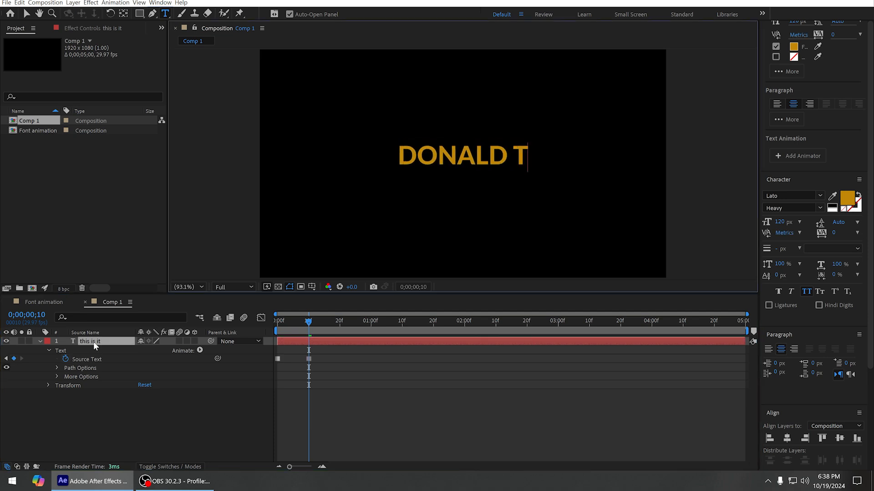
text(RUM)
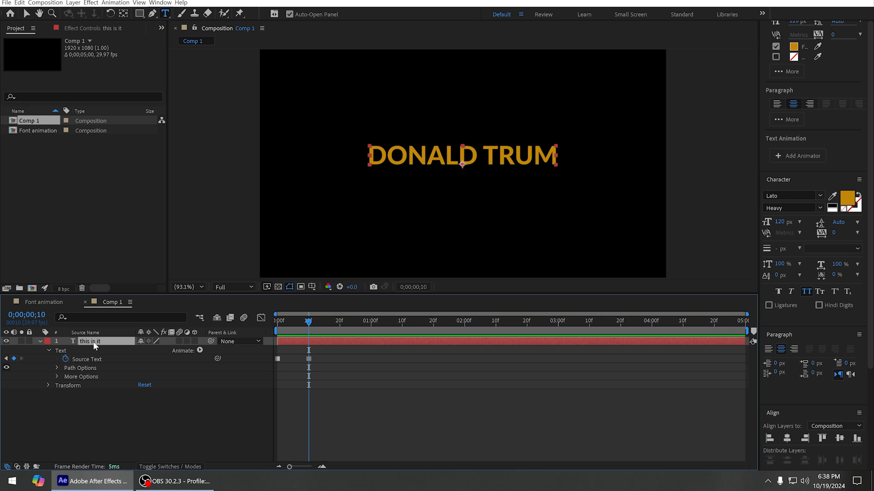
key(Shift+PageDown)
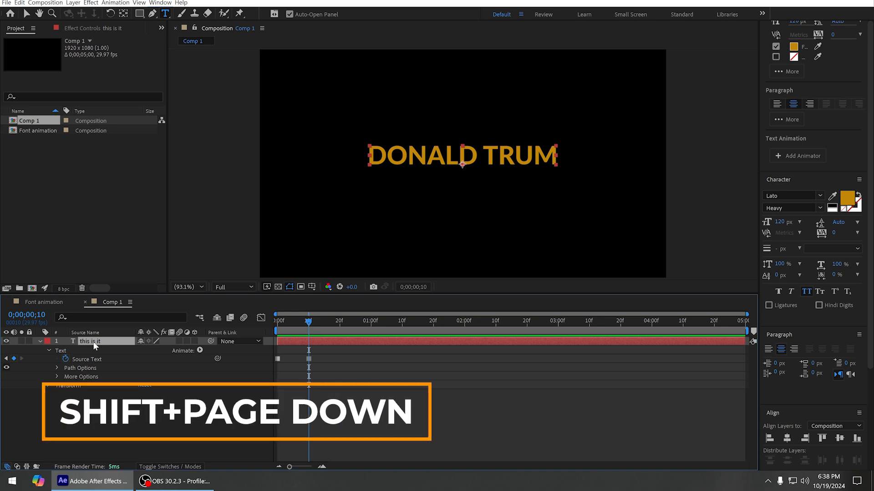
key(Shift+PageDown)
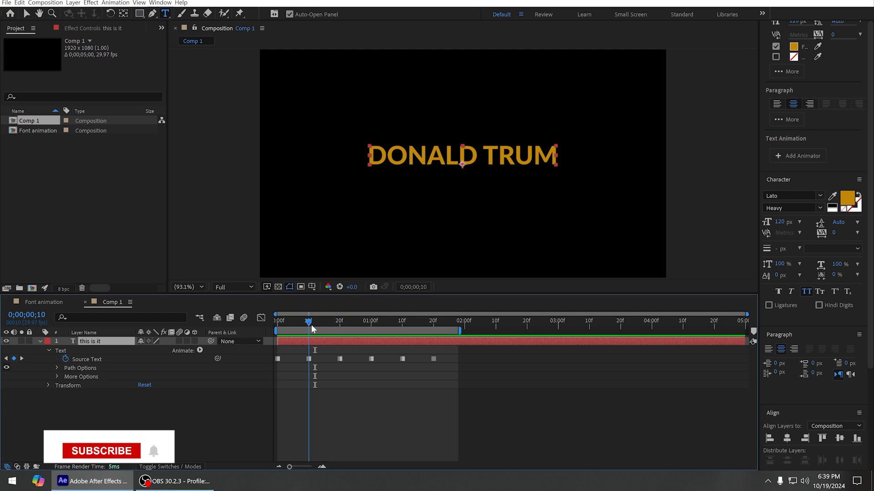
click(104, 451)
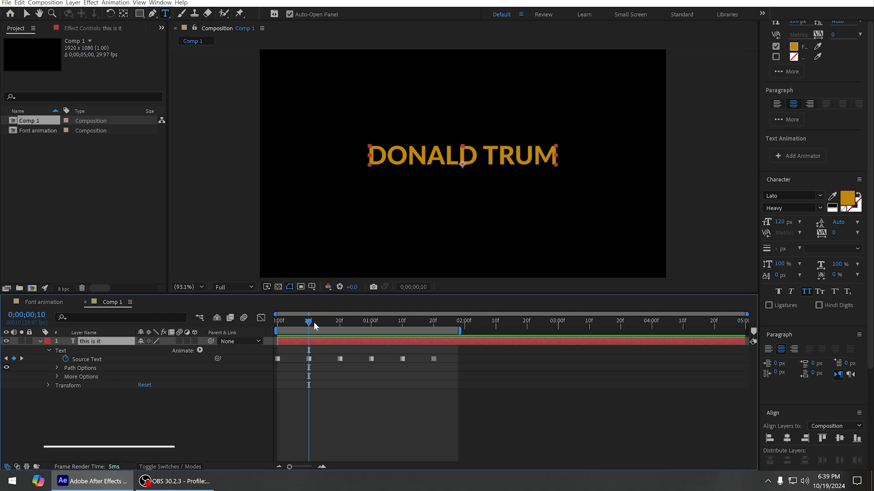
mouse_move(308, 326)
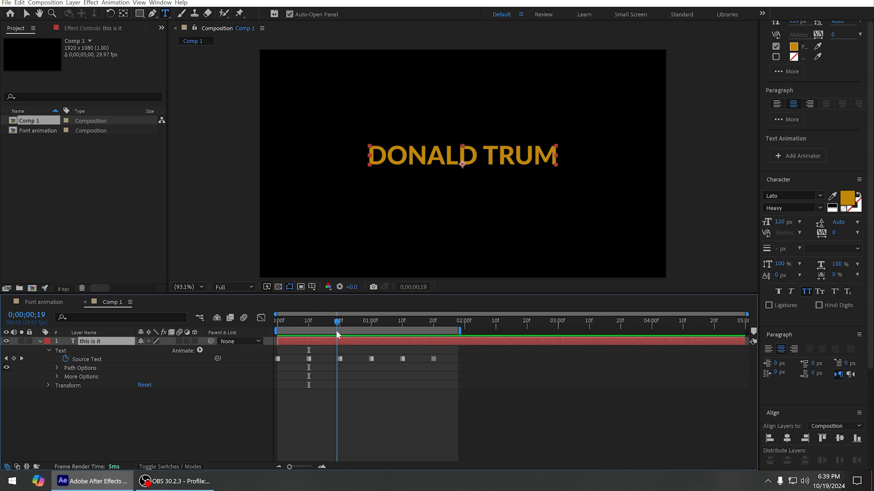
drag(337, 323, 331, 322)
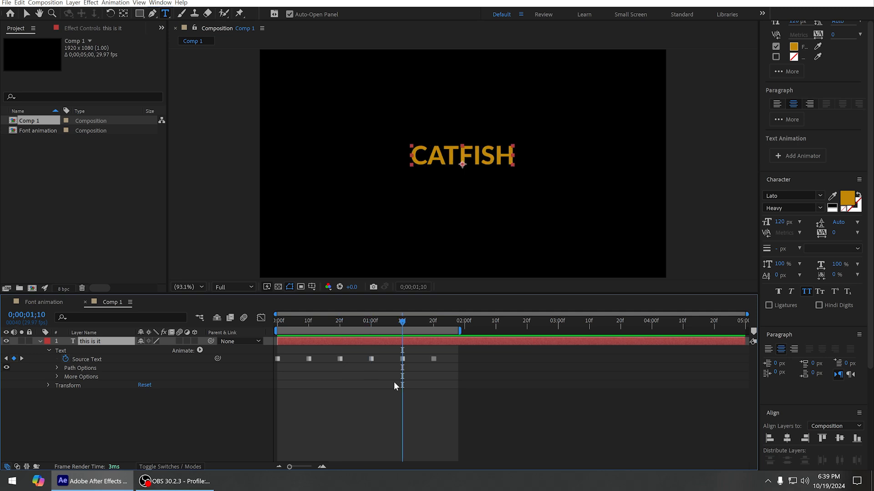
click(340, 321)
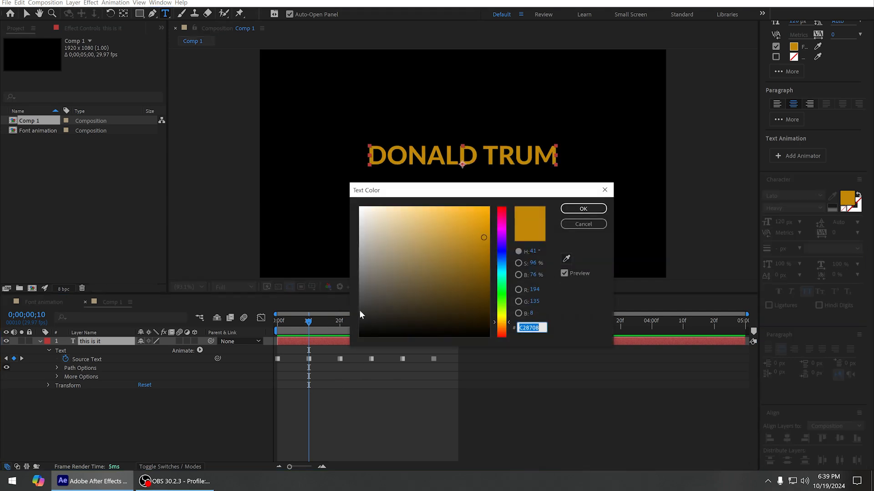
Switch the NAME word's font to Roboto Black.
click(583, 208)
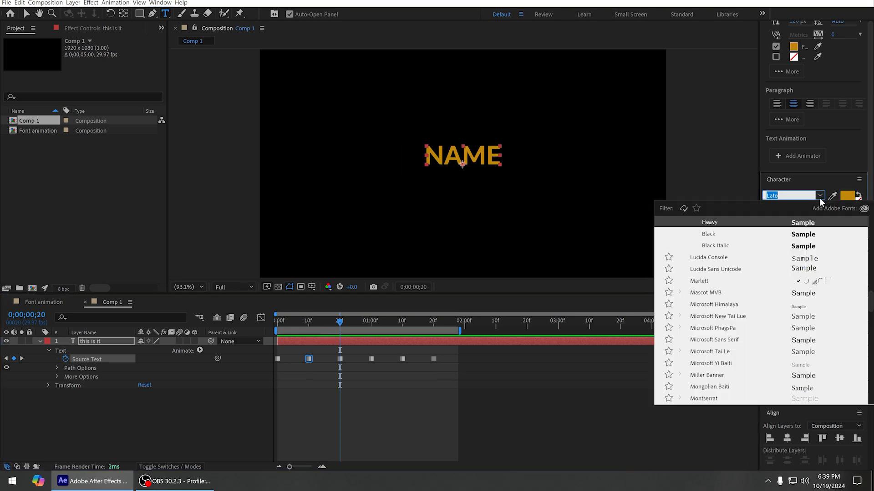
scroll(down, 3)
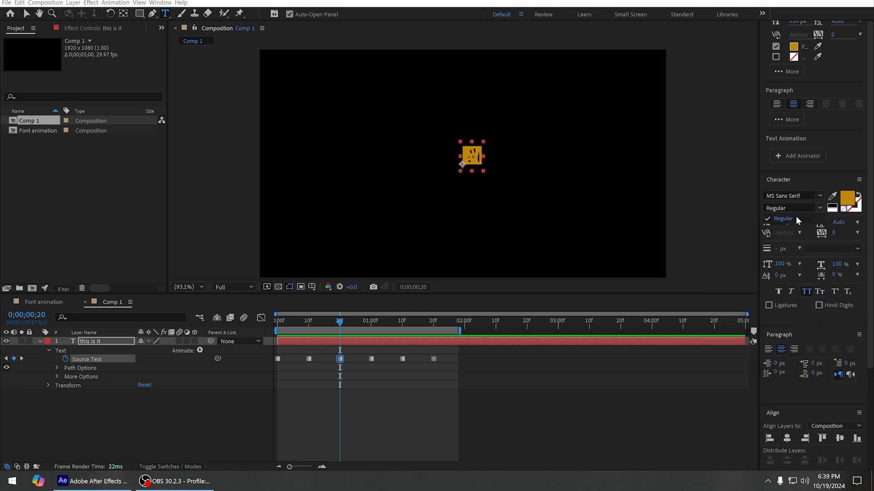
click(789, 195)
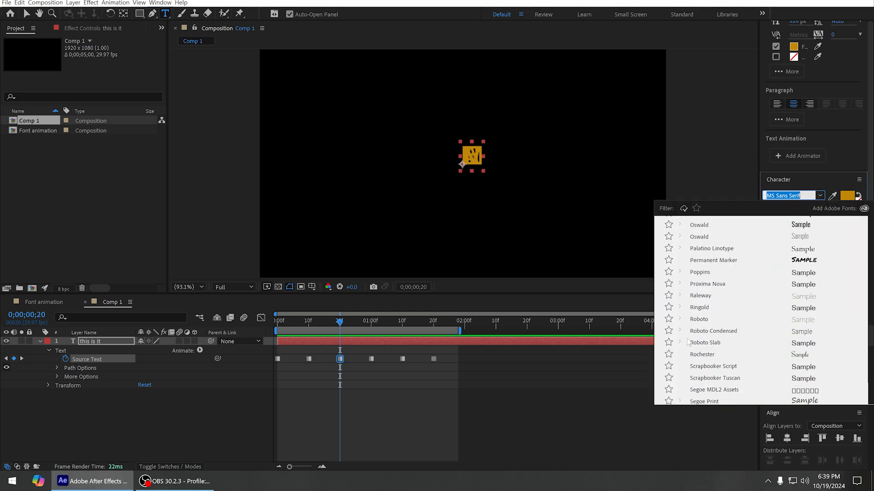
click(698, 319)
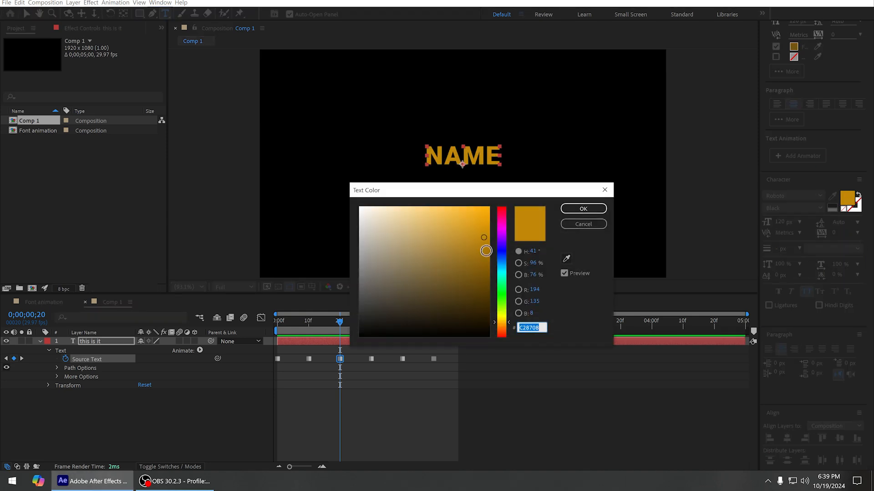
Set the NAME word's fill colour to blue.
click(582, 208)
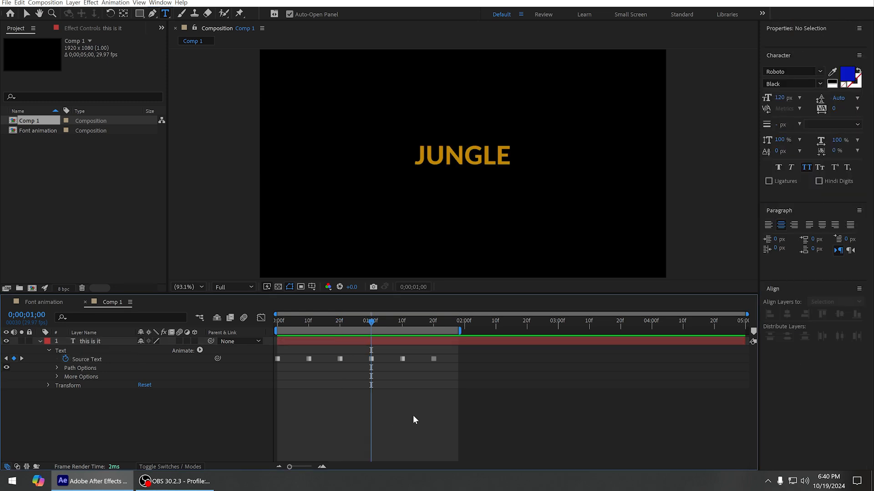
click(89, 341)
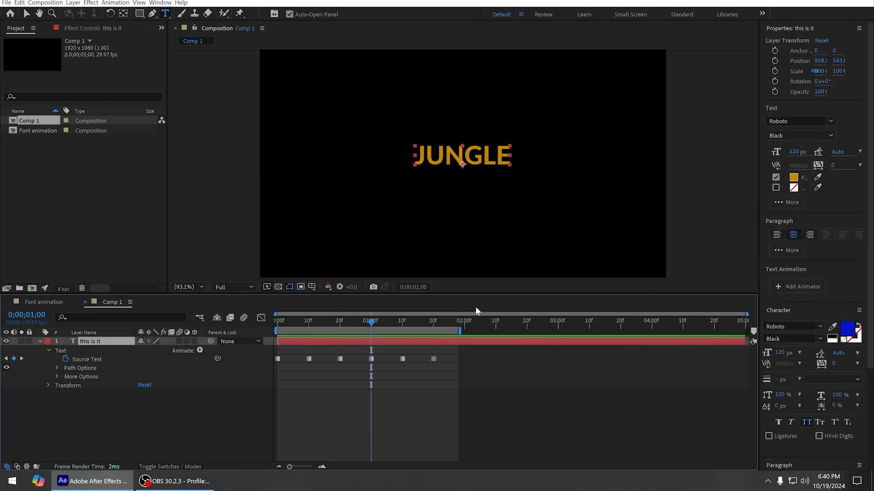
click(793, 177)
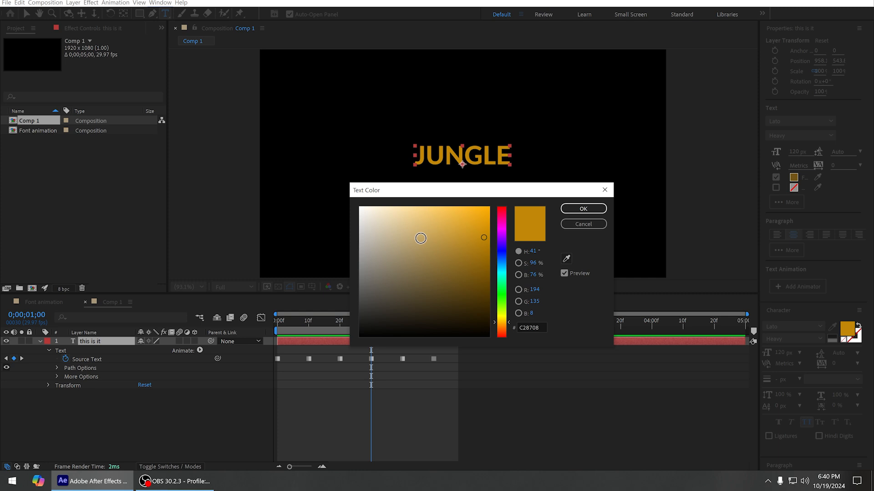
click(583, 208)
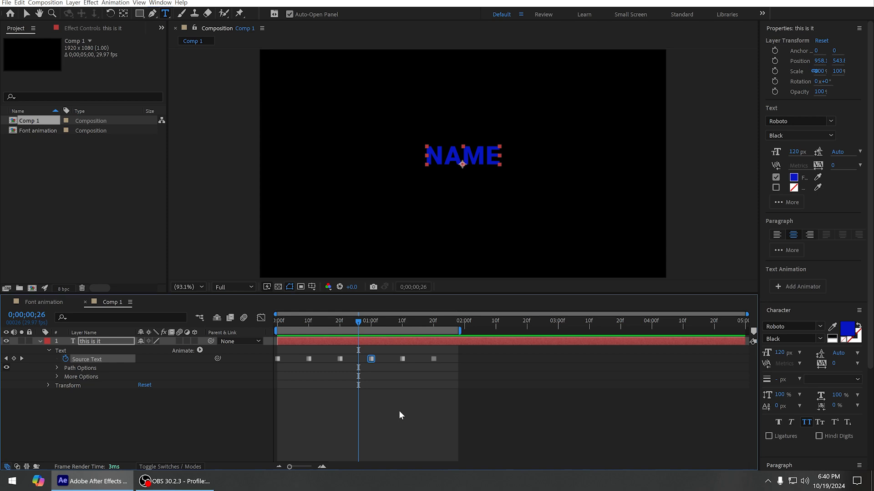
mouse_move(428, 408)
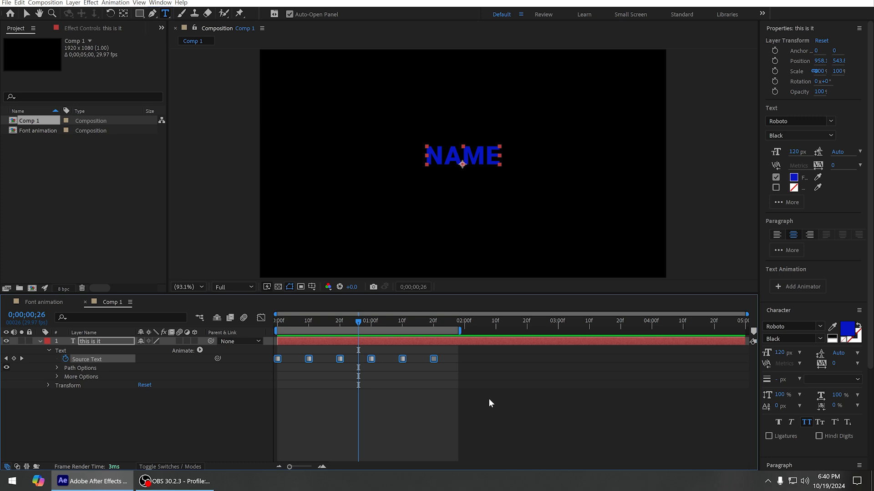
mouse_move(487, 396)
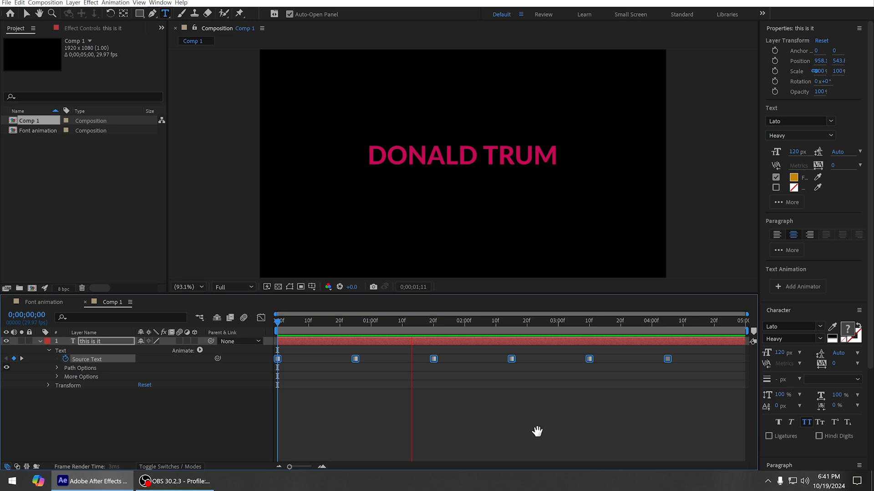
click(418, 328)
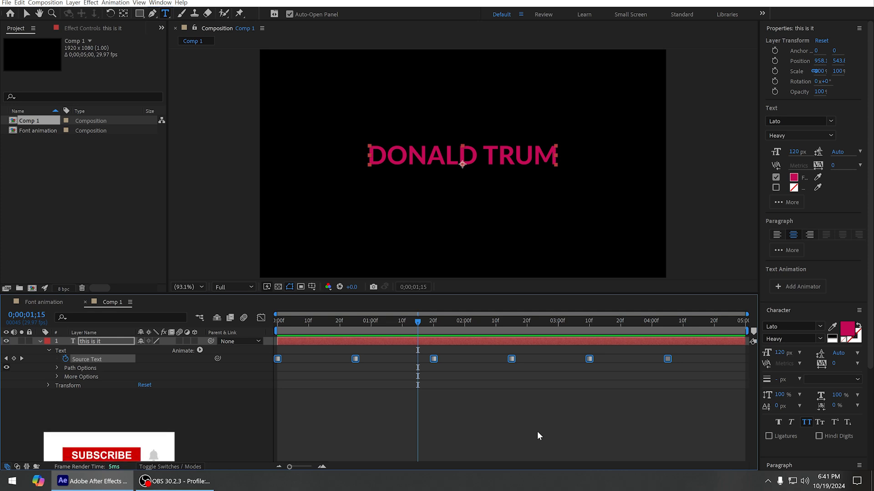
click(101, 455)
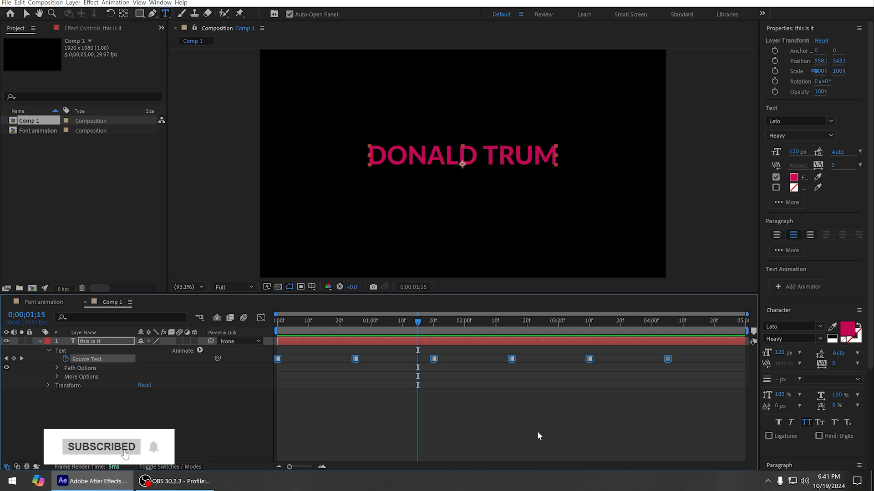